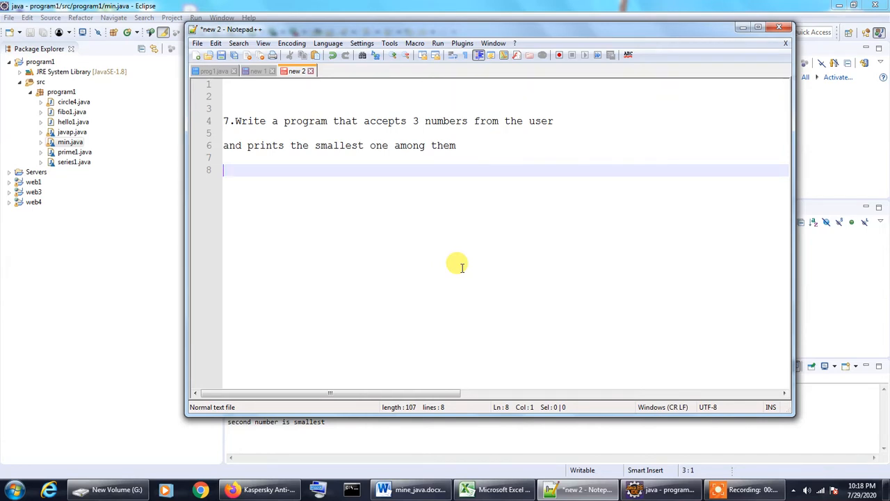
mouse_move(633, 113)
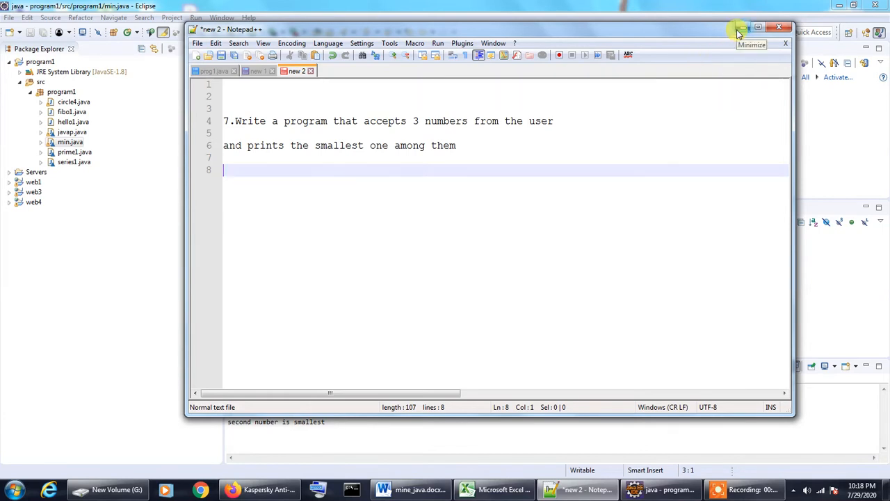
Step: Hide the Notepad++ task notes so min.java and its console output are visible
click(740, 29)
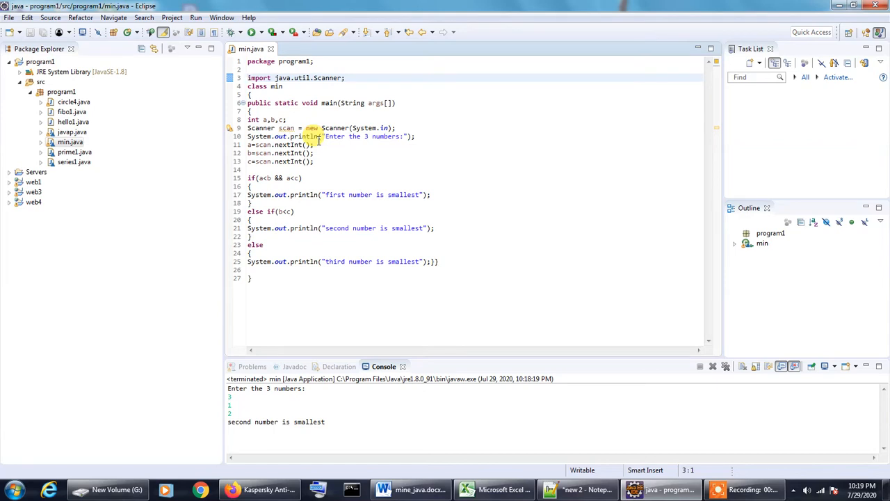
click(248, 78)
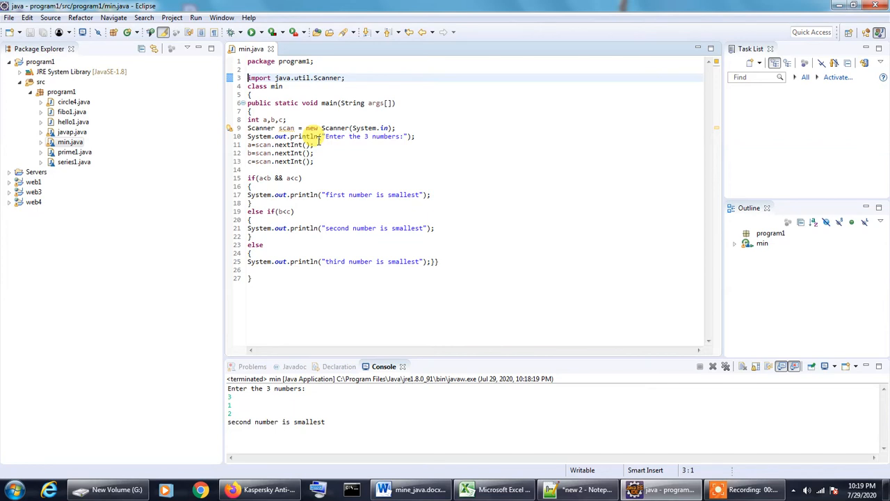
mouse_move(279, 143)
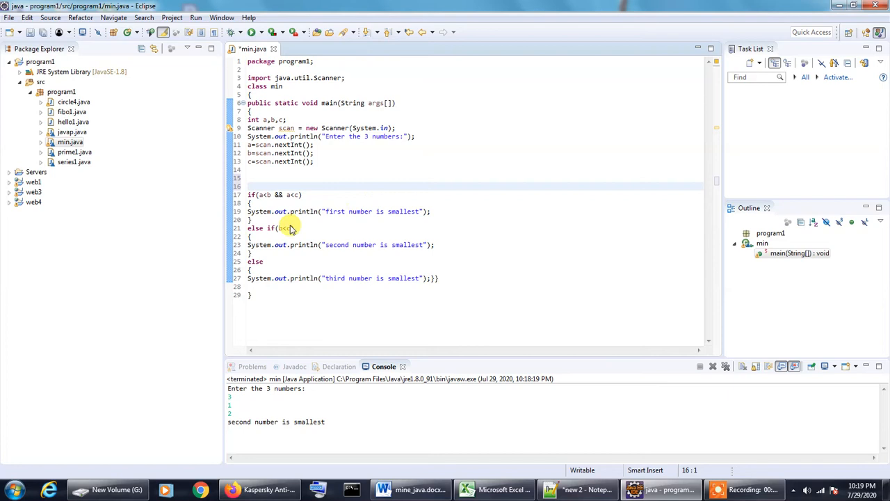
mouse_move(286, 228)
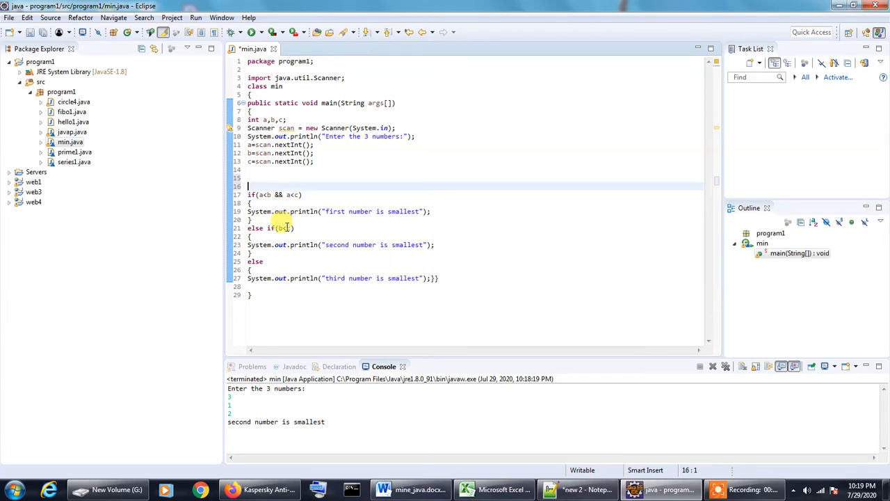
mouse_move(382, 253)
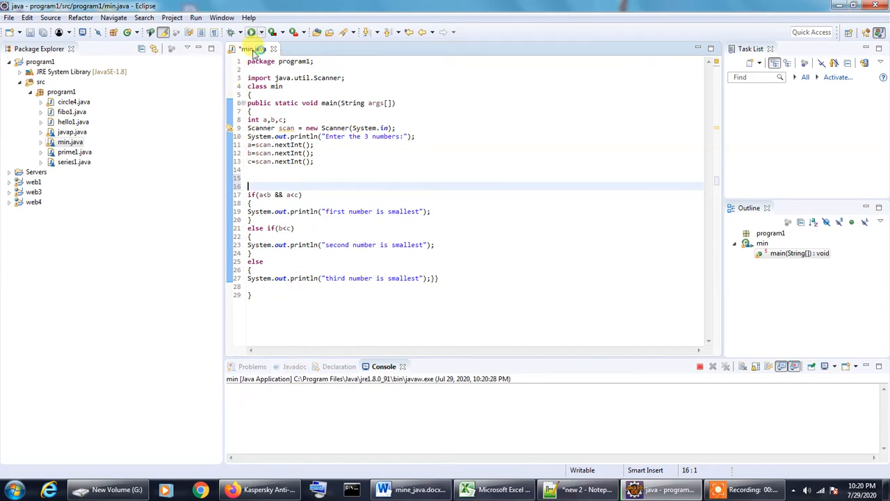
Step: Enter the first number, 3, into the Console for the running min.java program
click(250, 32)
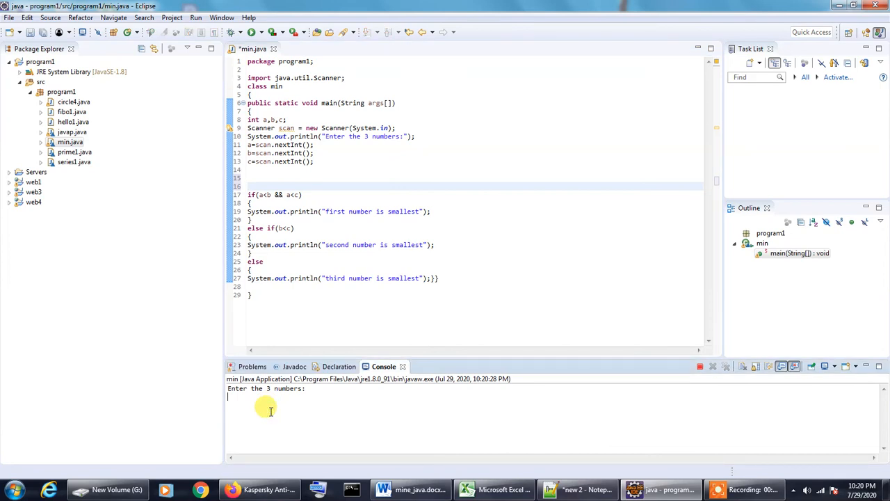
text(3)
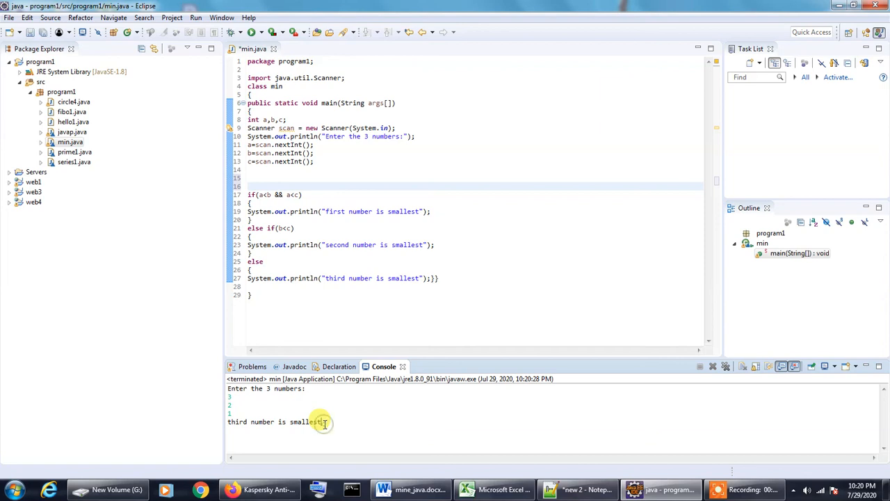
mouse_move(323, 422)
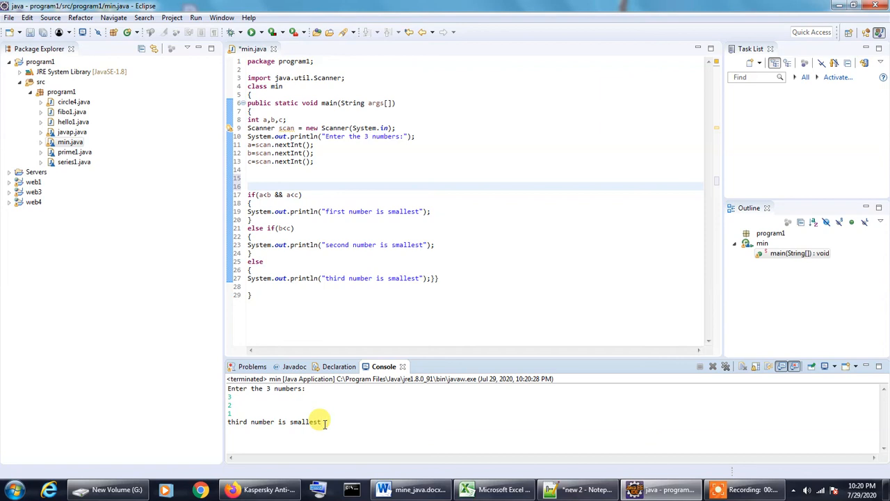